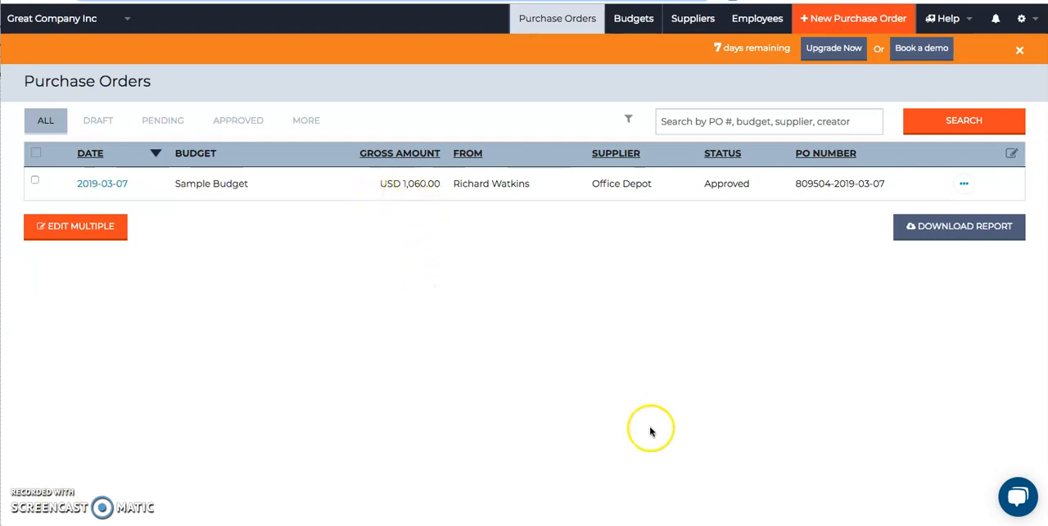
pyautogui.moveTo(569, 214)
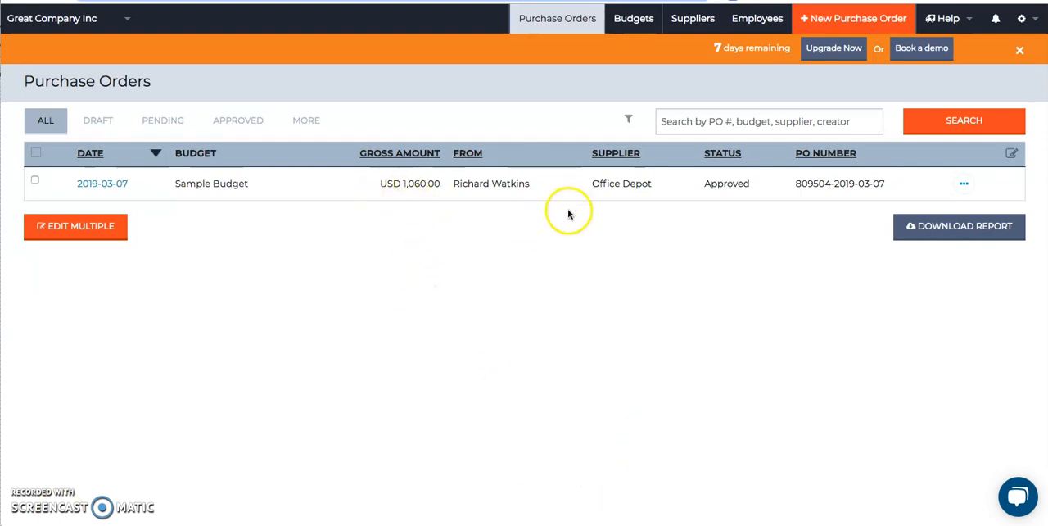
pyautogui.moveTo(562, 264)
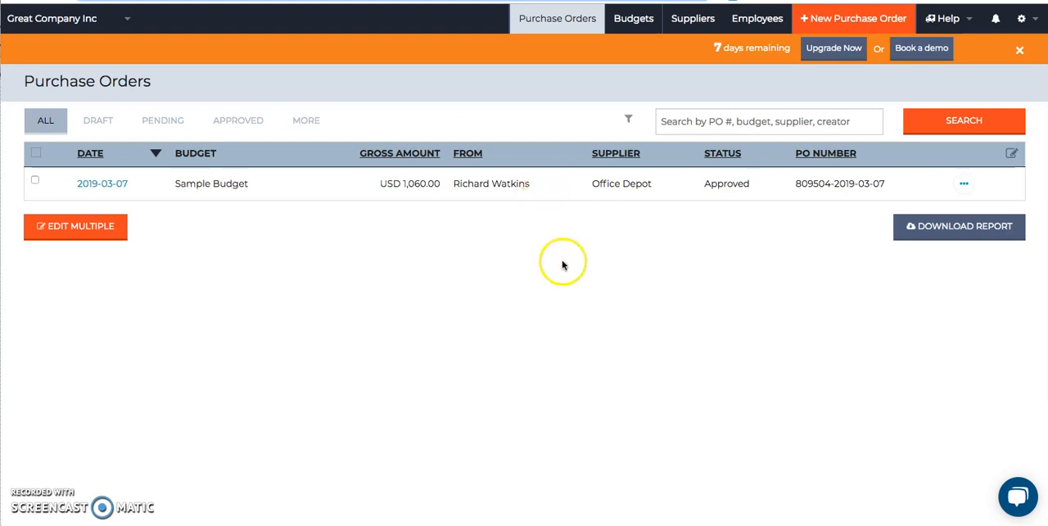
pyautogui.moveTo(208, 362)
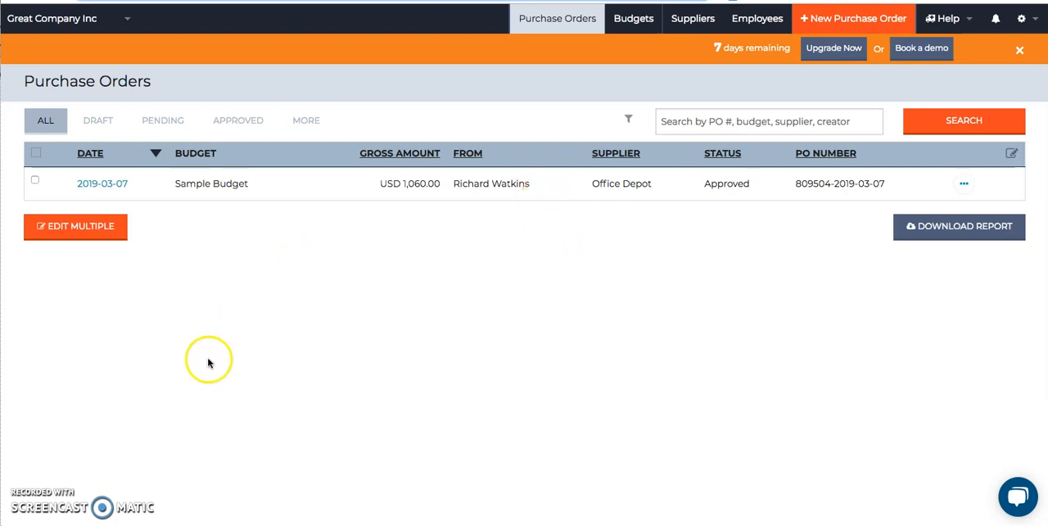
pyautogui.moveTo(213, 360)
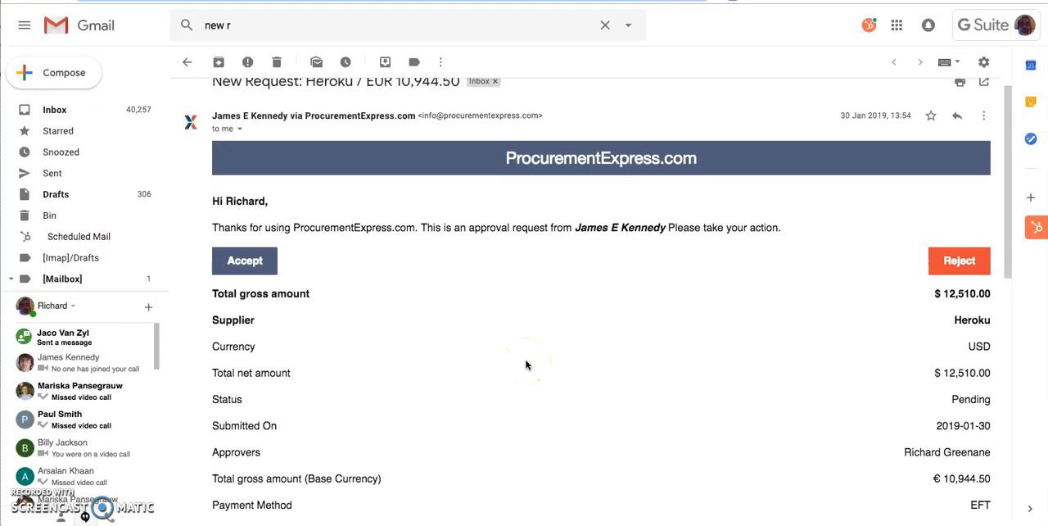
pyautogui.scroll(3)
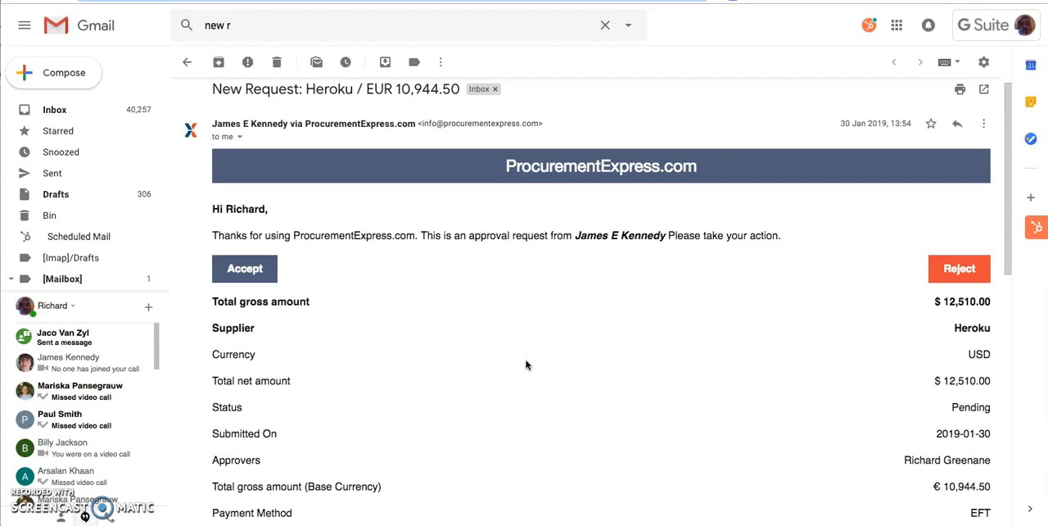
pyautogui.moveTo(745, 320)
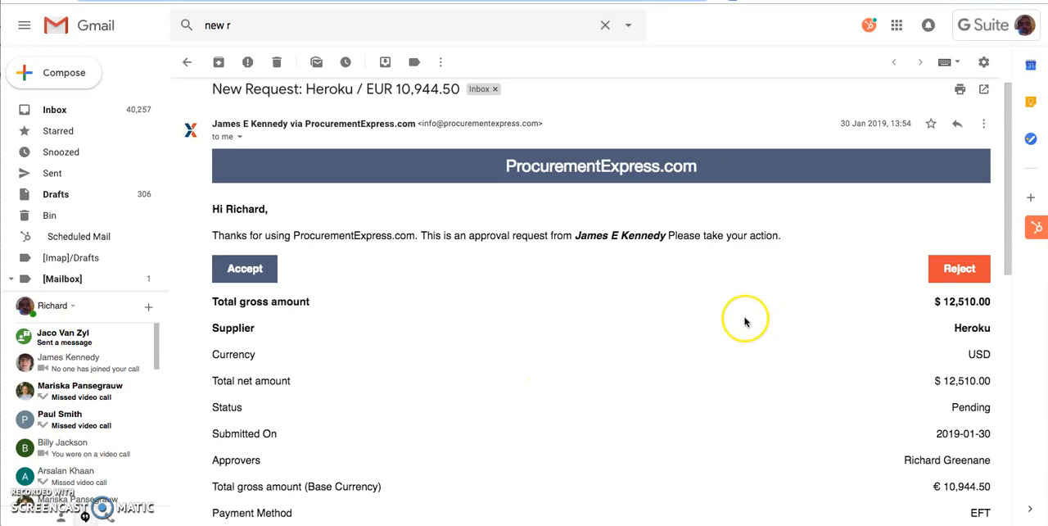
pyautogui.scroll(-3)
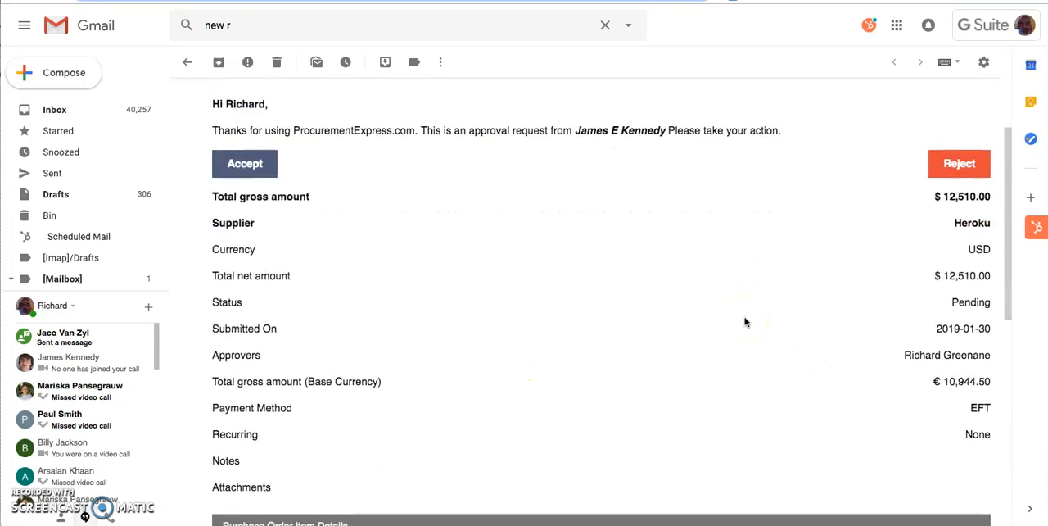
pyautogui.scroll(-3)
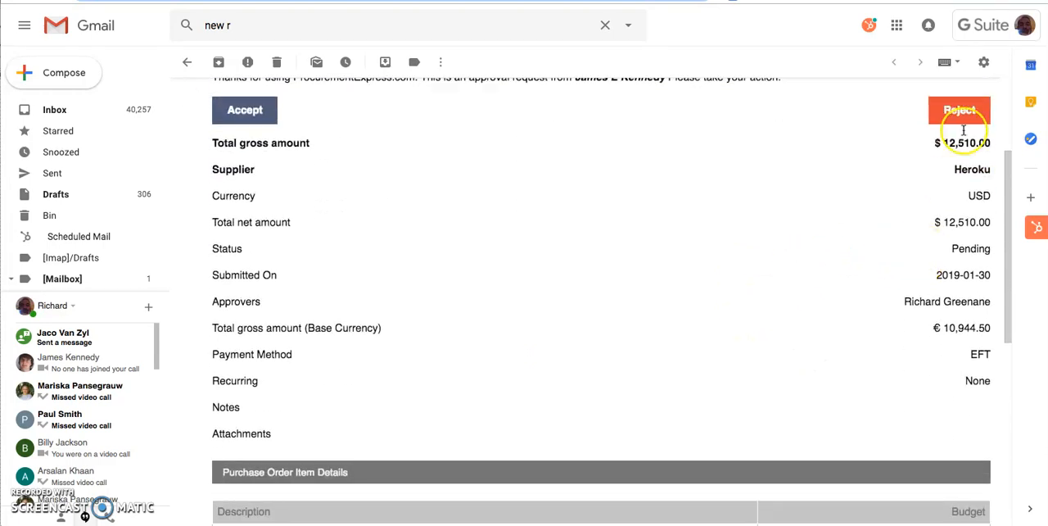
pyautogui.moveTo(970, 205)
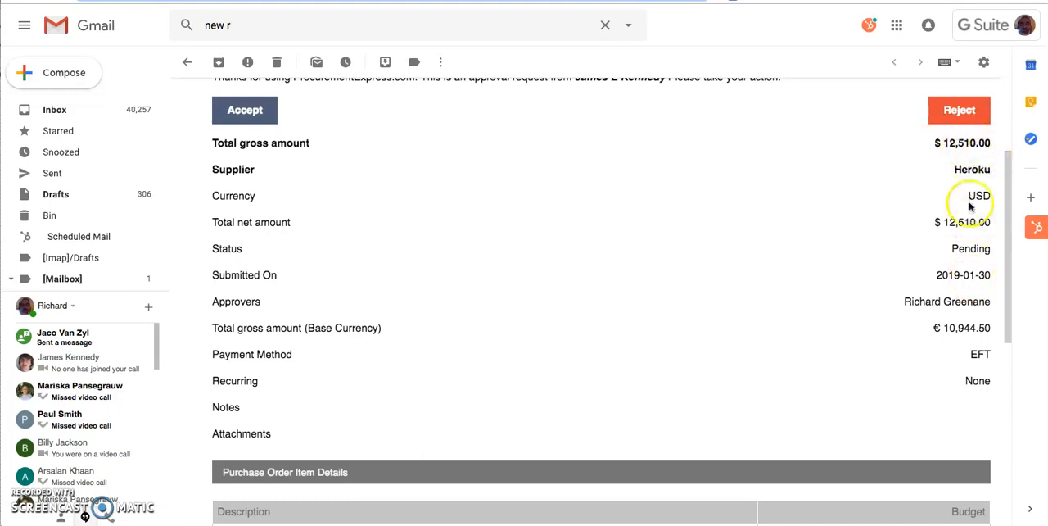
pyautogui.moveTo(921, 319)
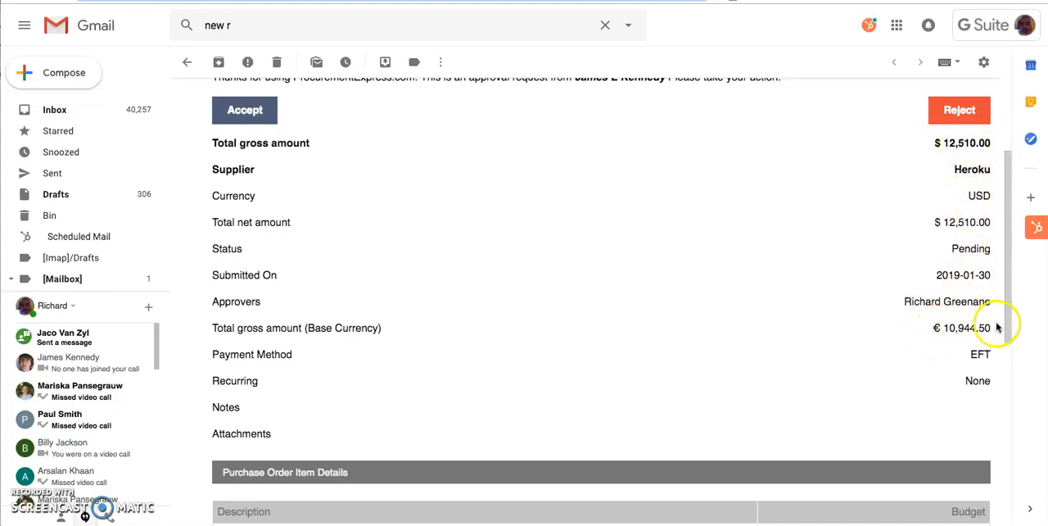
pyautogui.moveTo(973, 354)
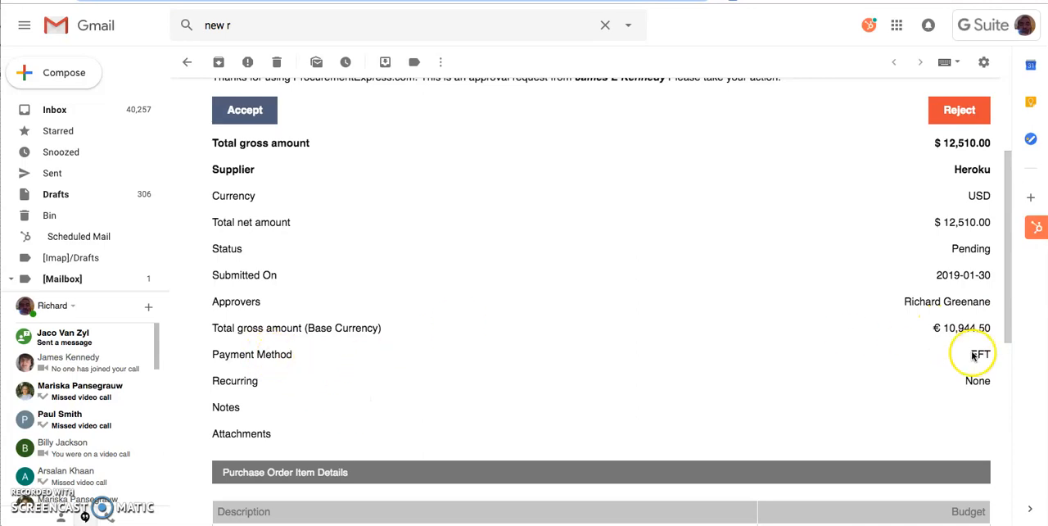
pyautogui.scroll(-3)
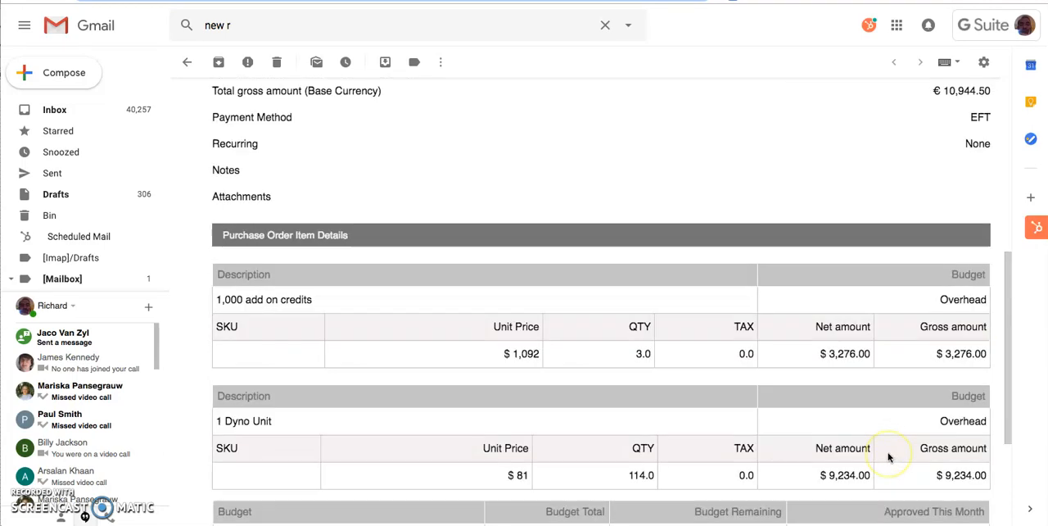
pyautogui.scroll(-3)
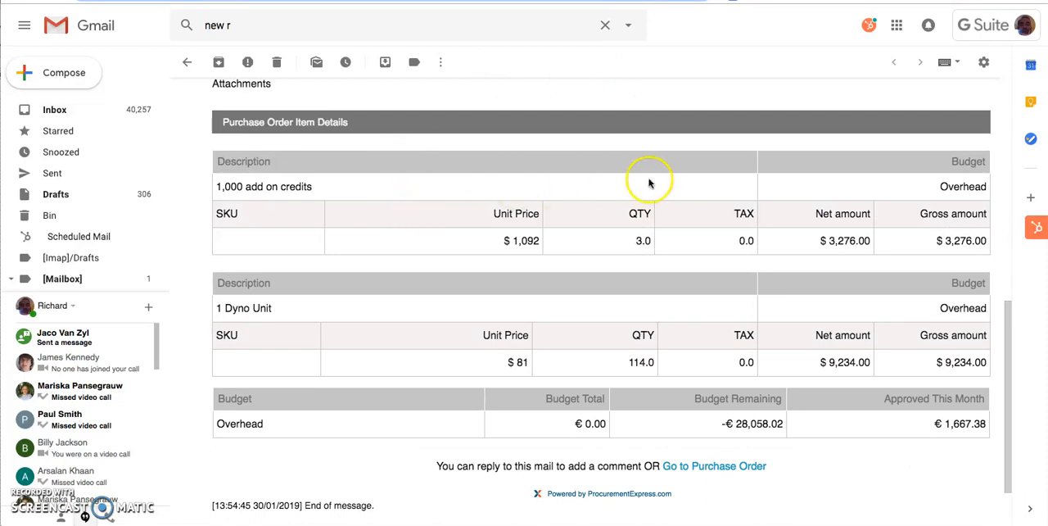
pyautogui.moveTo(602, 344)
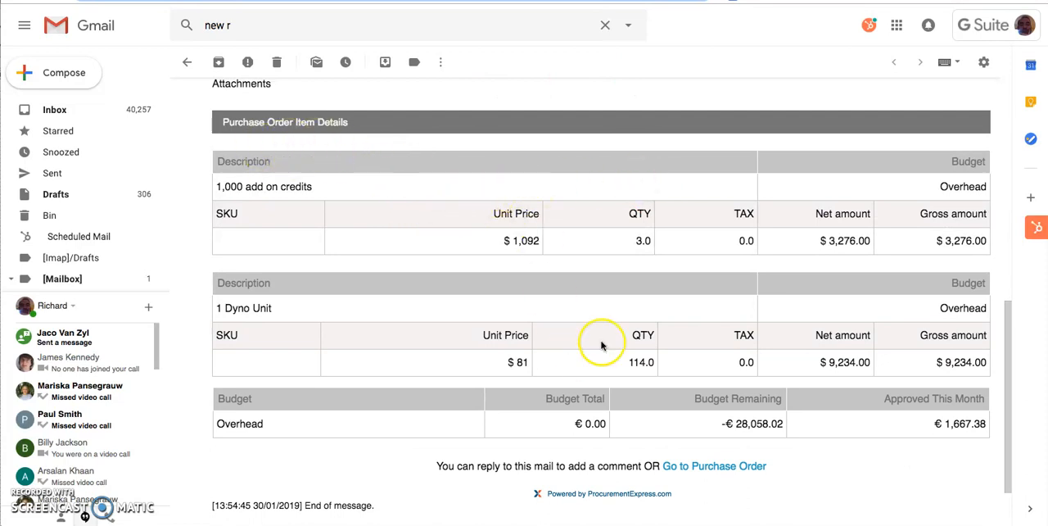
pyautogui.moveTo(968, 186)
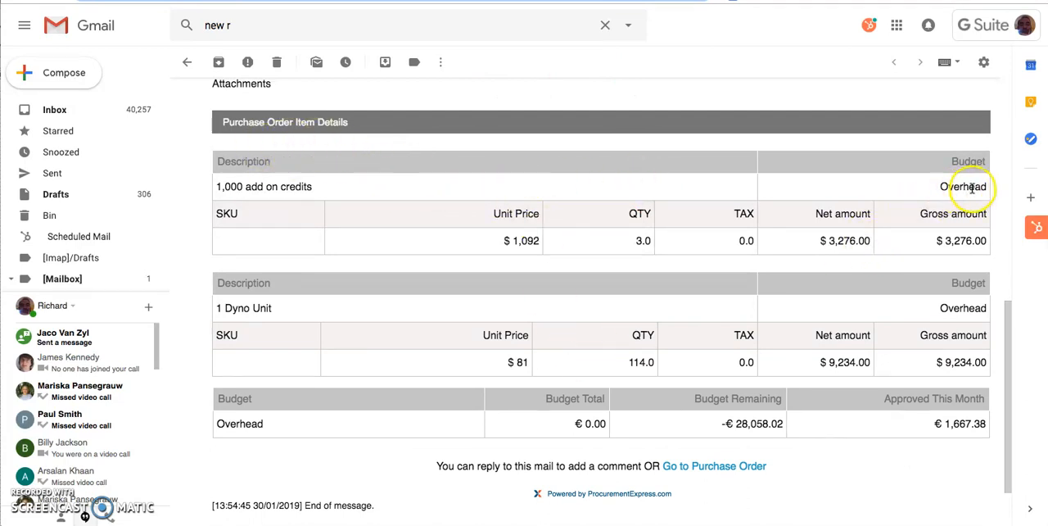
pyautogui.moveTo(404, 363)
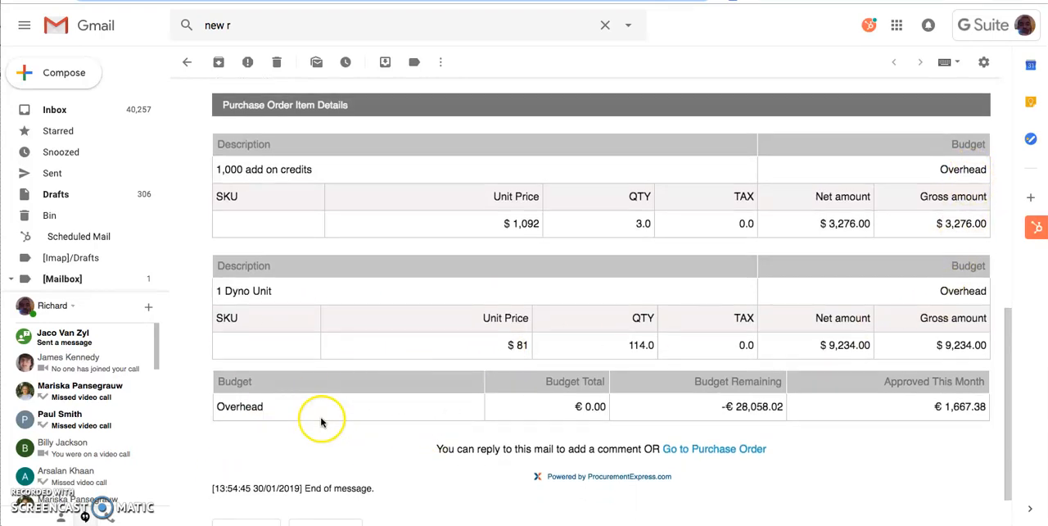
pyautogui.moveTo(591, 412)
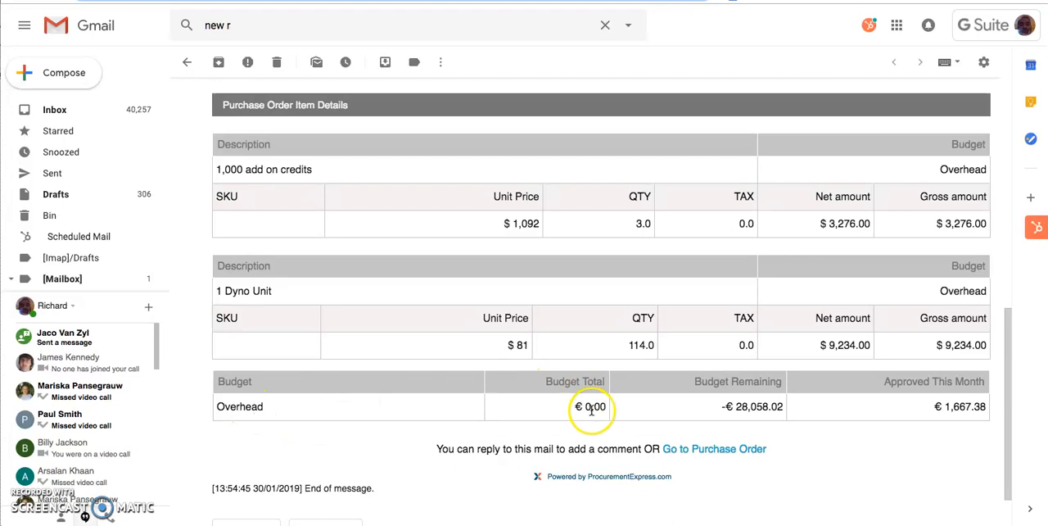
pyautogui.moveTo(805, 416)
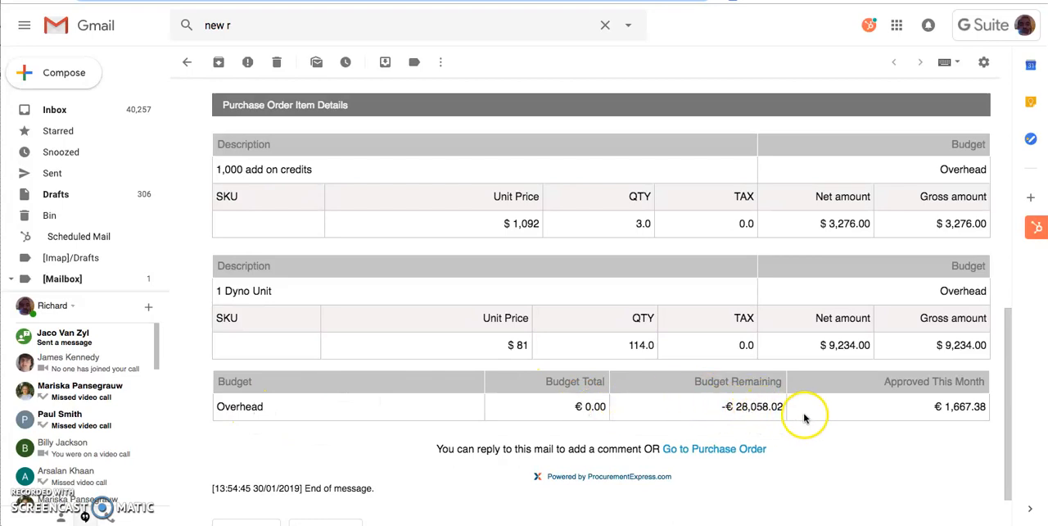
pyautogui.moveTo(764, 472)
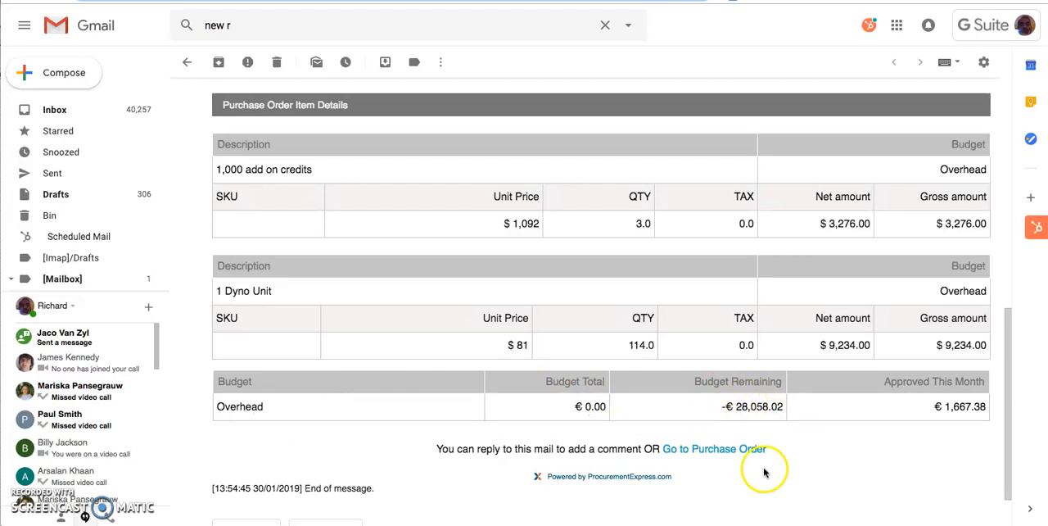
pyautogui.moveTo(909, 400)
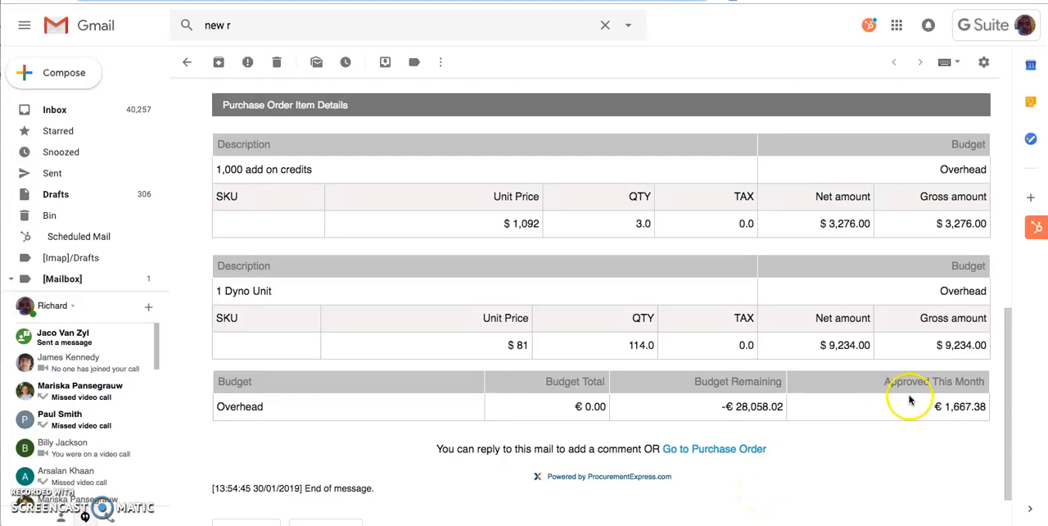
pyautogui.moveTo(884, 368)
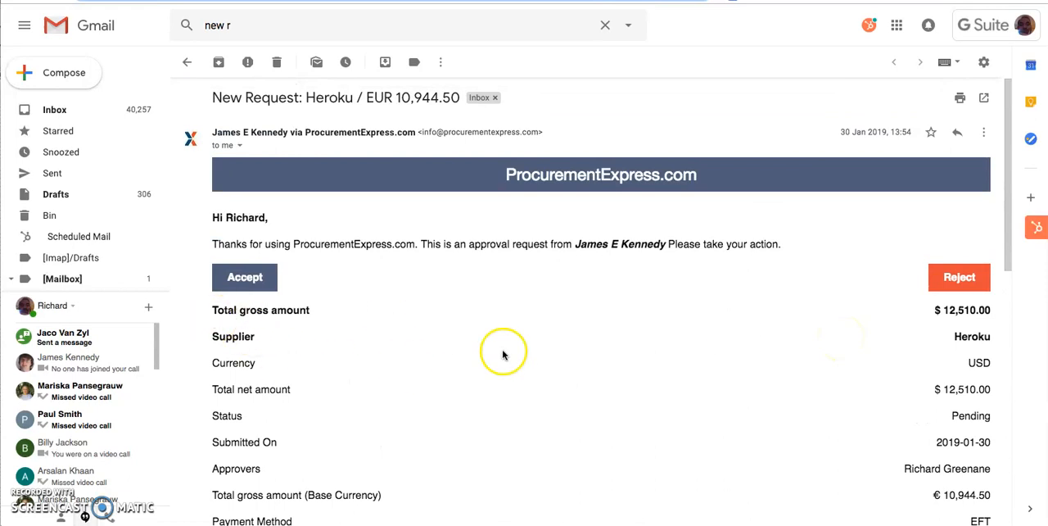
pyautogui.moveTo(738, 404)
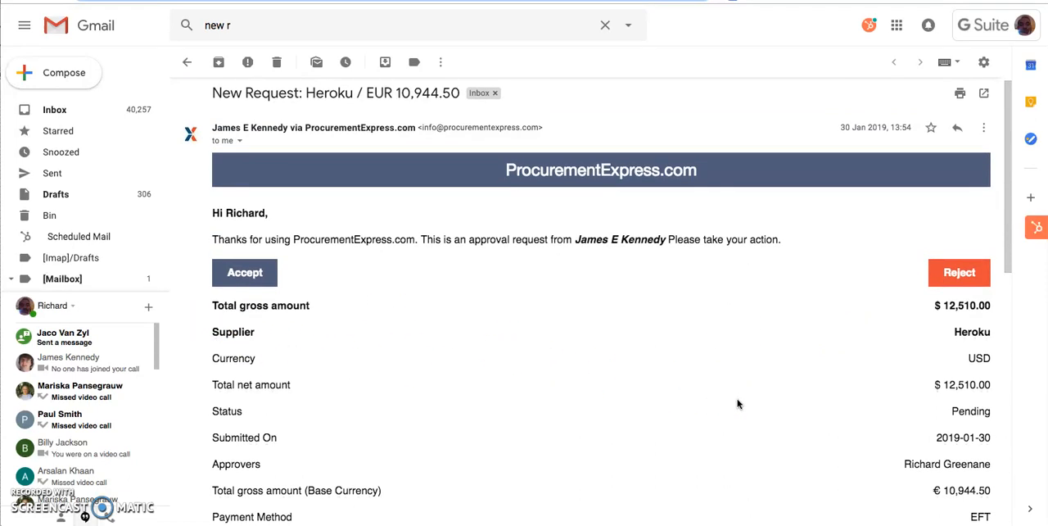
pyautogui.scroll(-3)
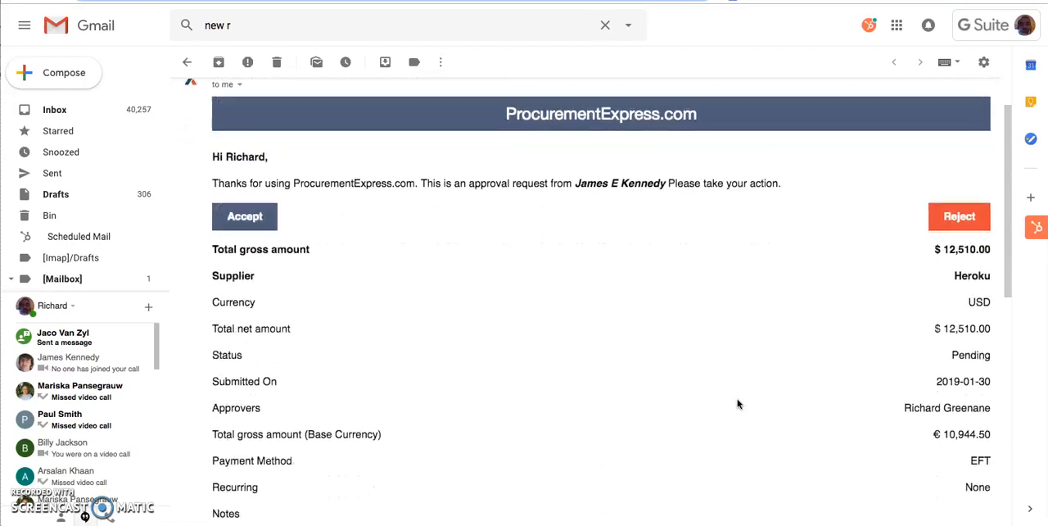
pyautogui.scroll(-3)
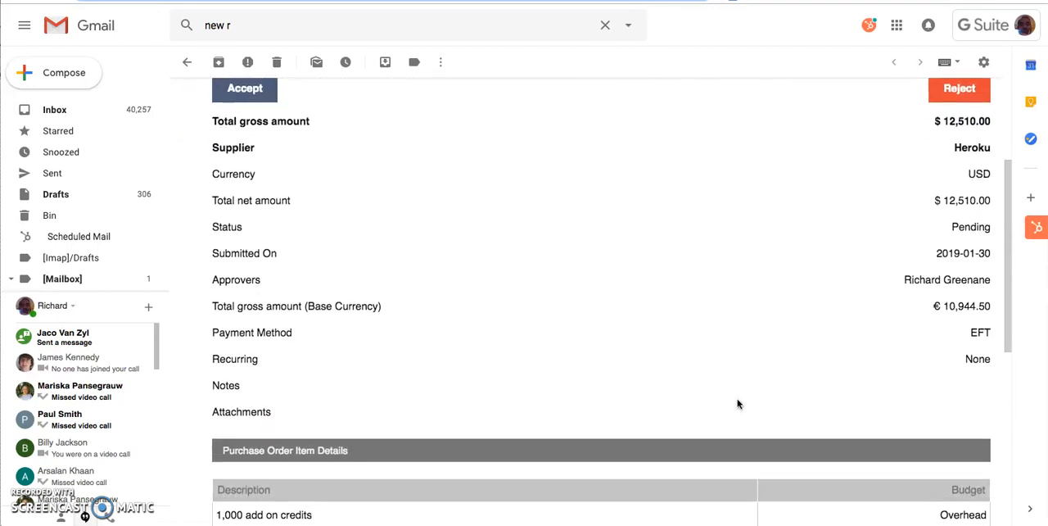
pyautogui.scroll(-3)
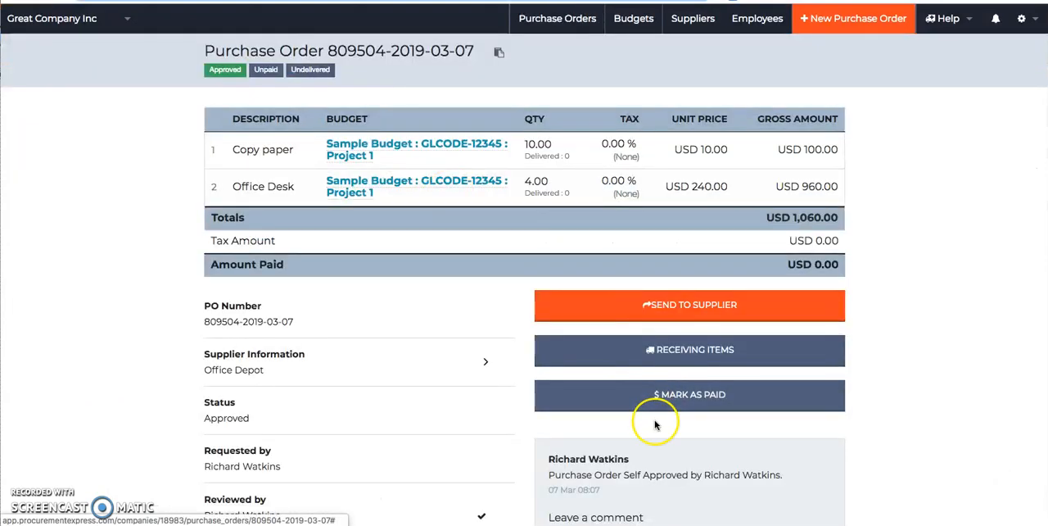
pyautogui.scroll(-3)
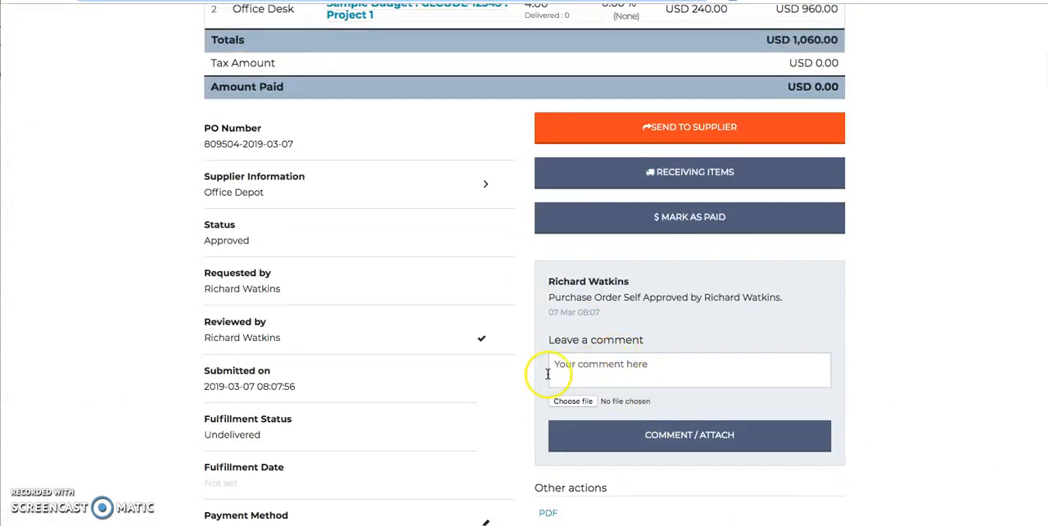